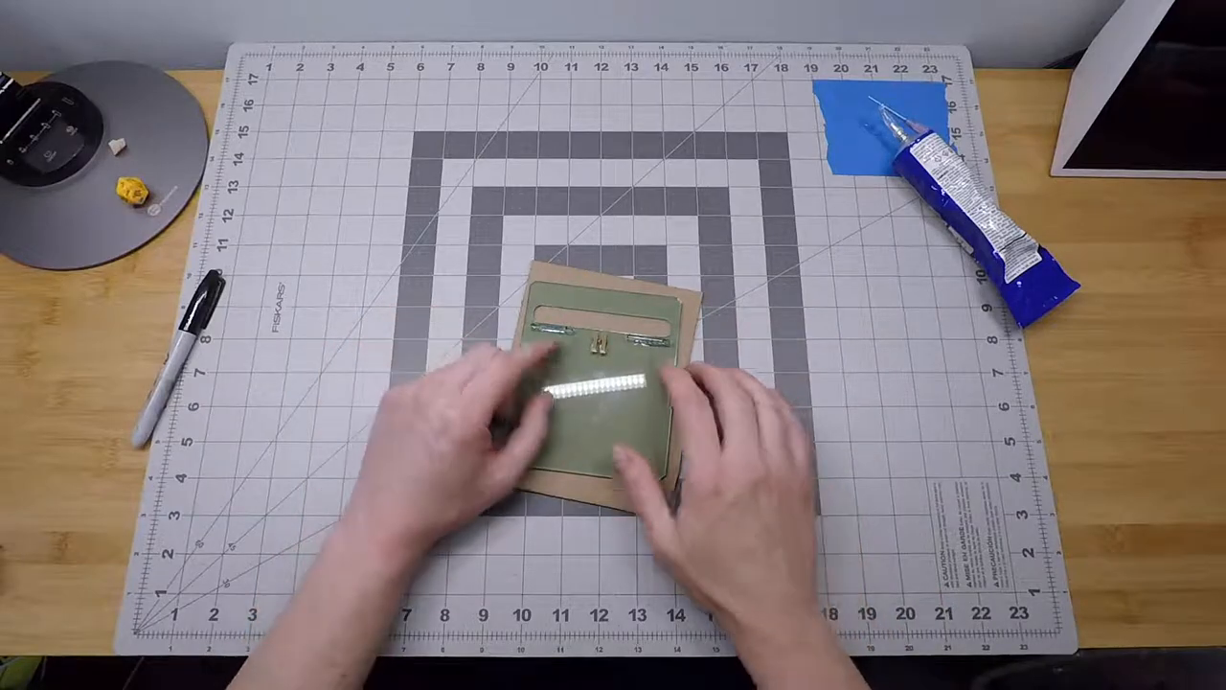
Step: Square the cardboard-mounted green part to the mat grid and slide it toward the central square
left_click_drag(594, 403, 609, 336)
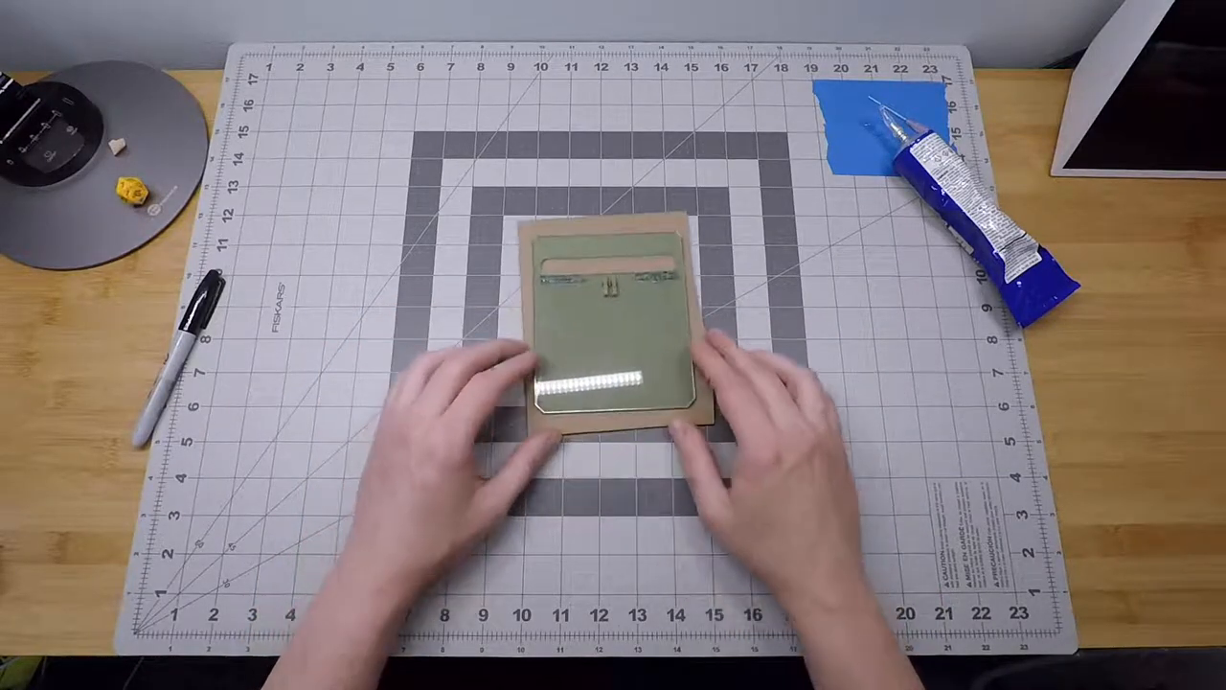